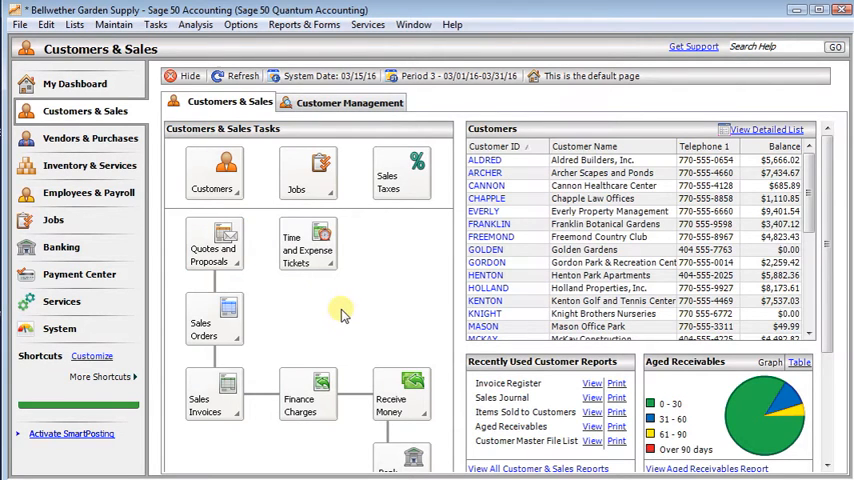
pyautogui.moveTo(113, 24)
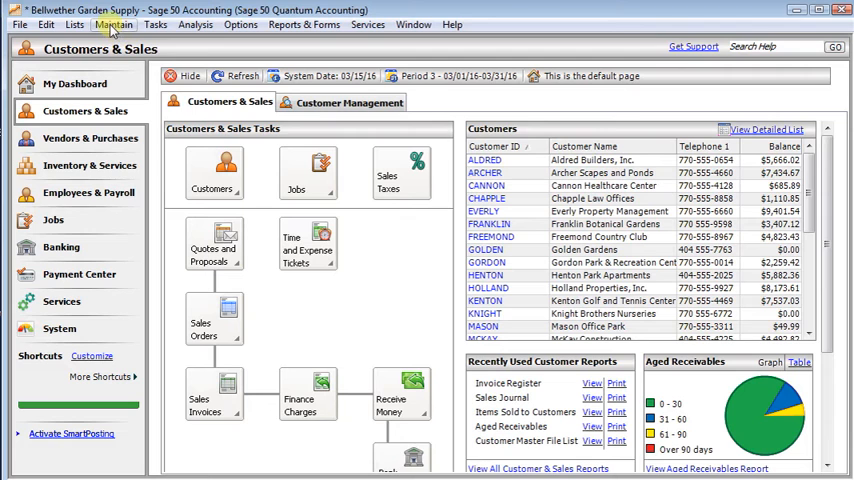
# Step: Review the Large Eiffel Tower birdhouse inventory item and its price levels
pyautogui.click(112, 24)
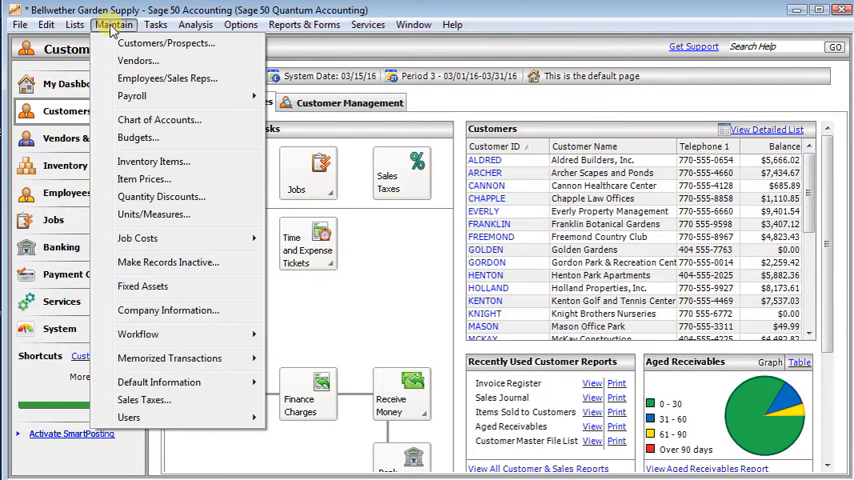
pyautogui.moveTo(153, 161)
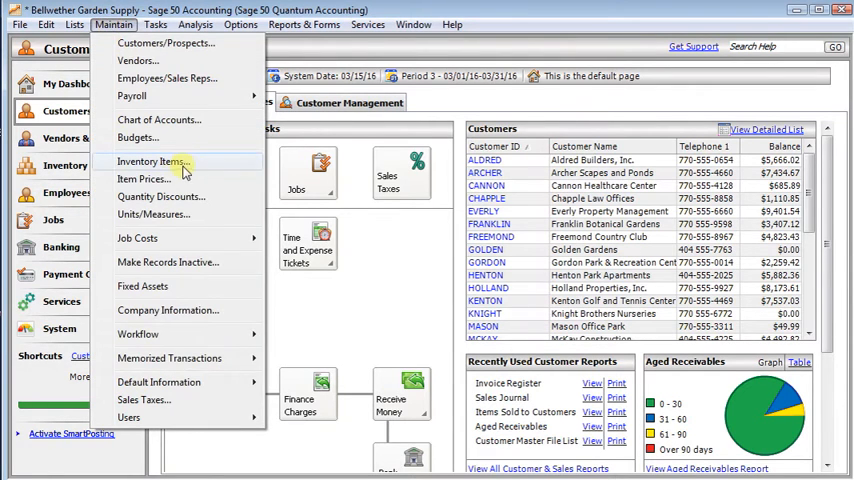
pyautogui.click(153, 161)
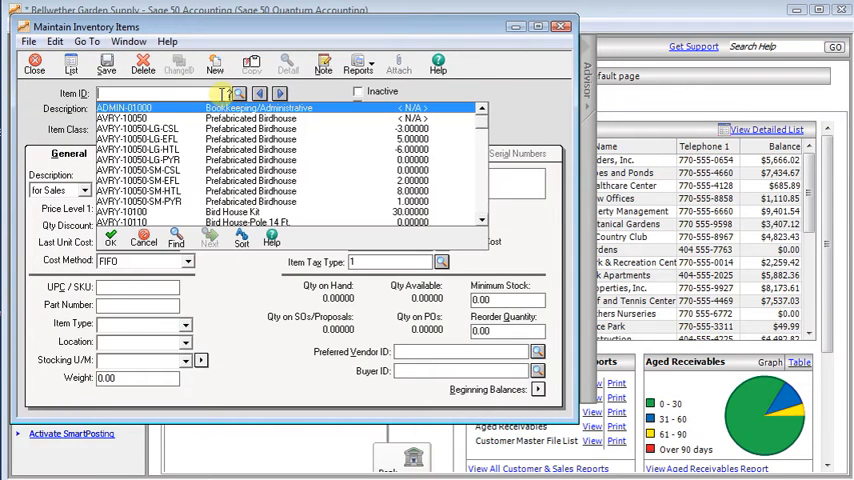
pyautogui.click(140, 128)
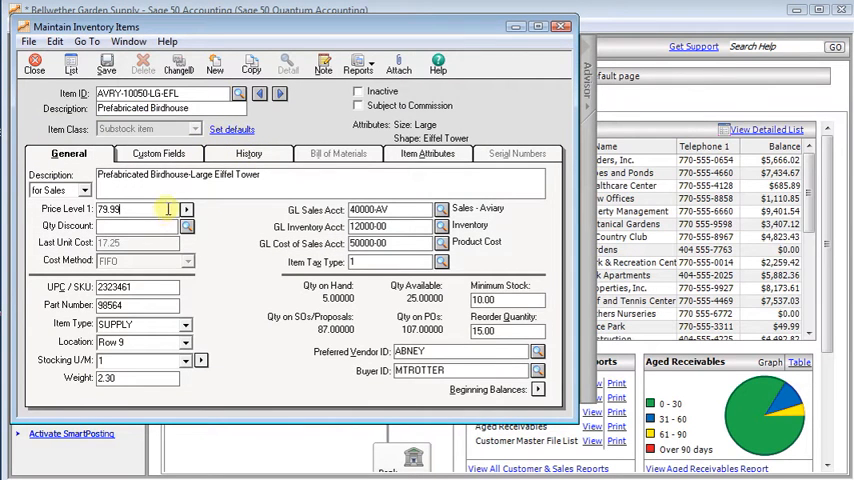
pyautogui.click(186, 209)
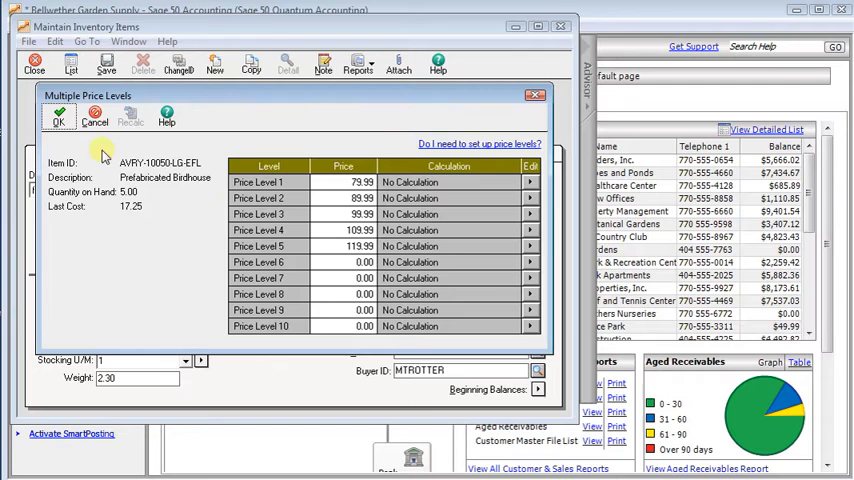
pyautogui.click(58, 118)
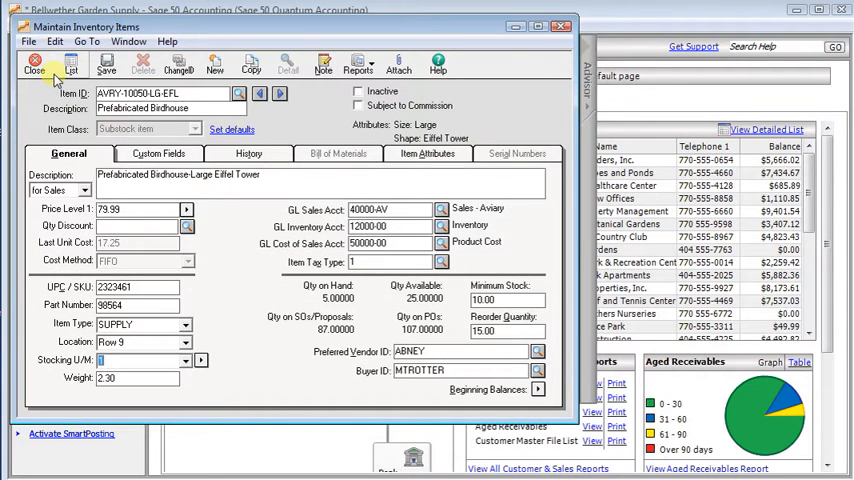
pyautogui.click(34, 63)
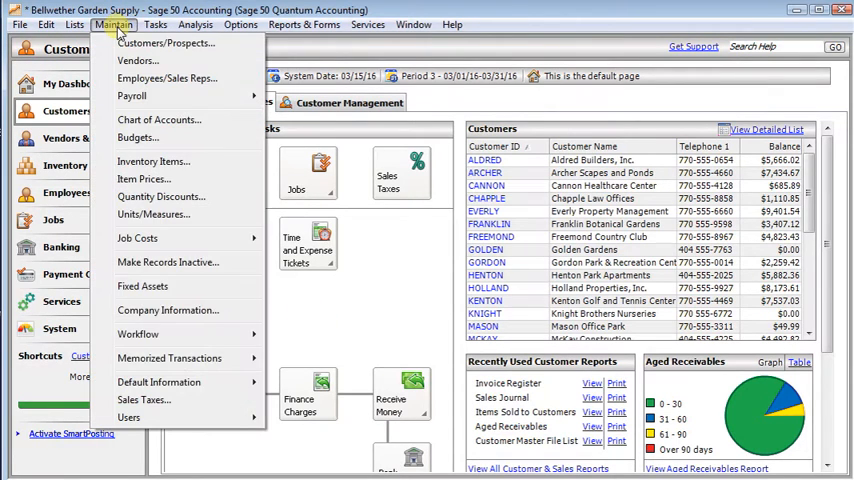
pyautogui.moveTo(143, 178)
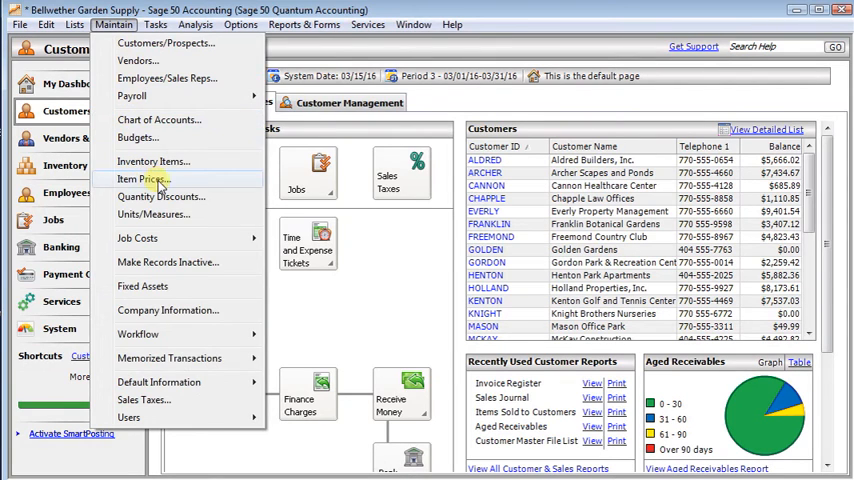
# Step: Start Maintain Item Prices and filter the Item Class to Stock item
pyautogui.click(143, 178)
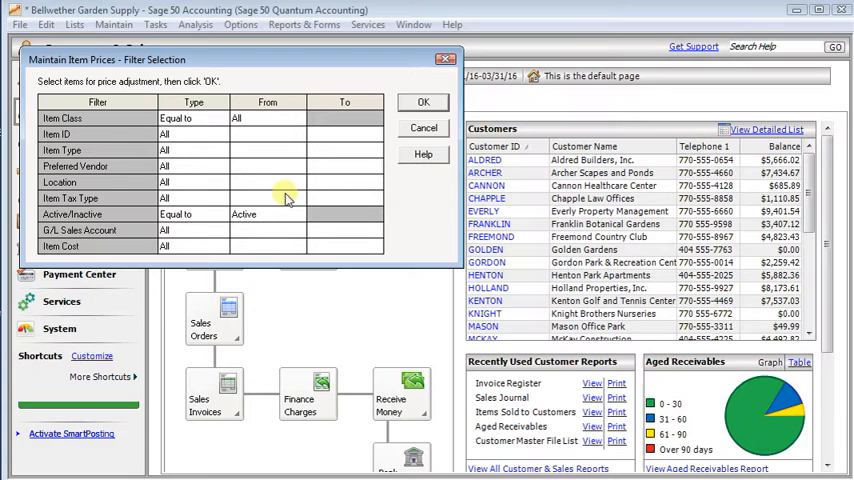
pyautogui.click(285, 118)
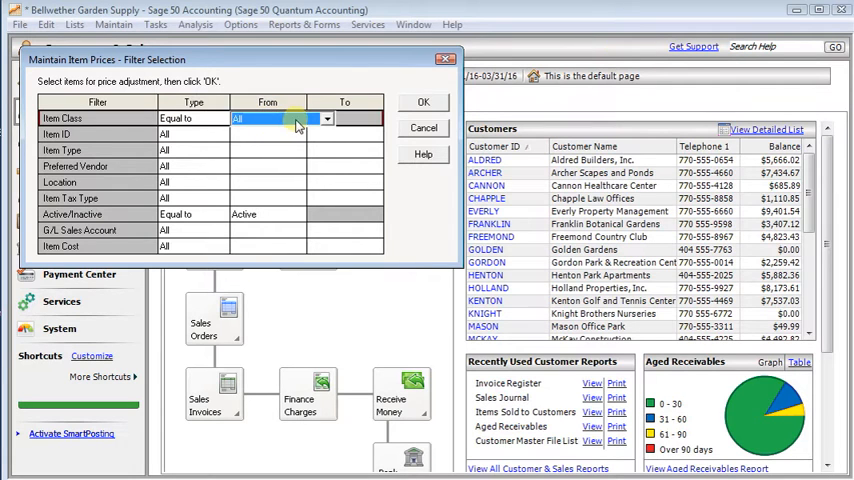
pyautogui.click(326, 118)
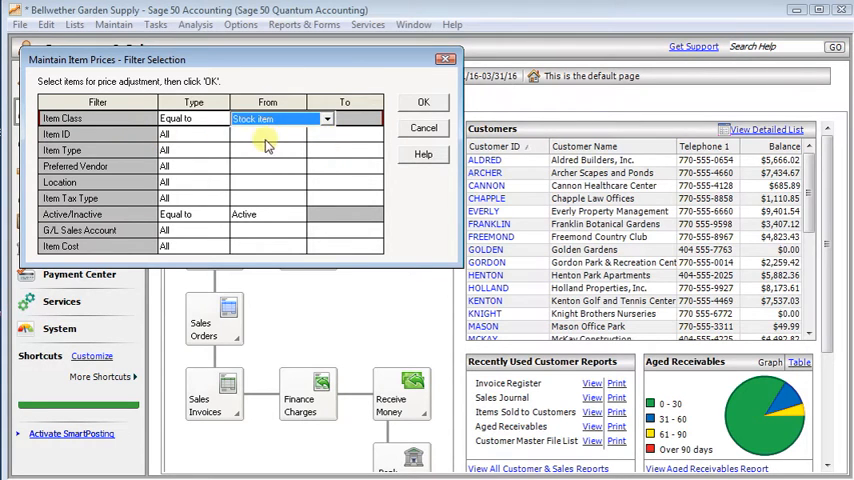
pyautogui.moveTo(275, 247)
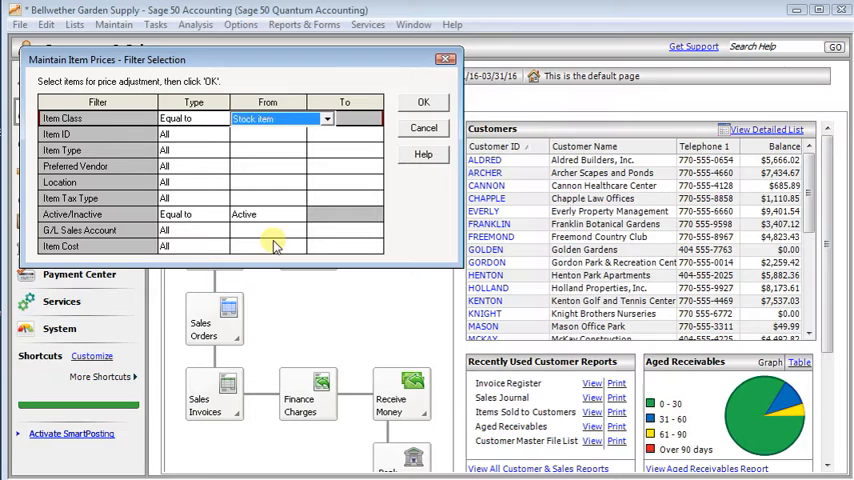
pyautogui.moveTo(337, 288)
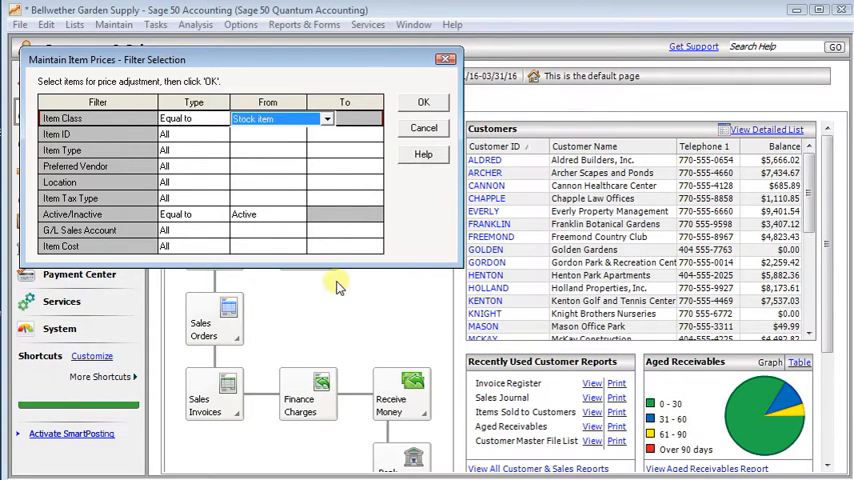
pyautogui.click(328, 118)
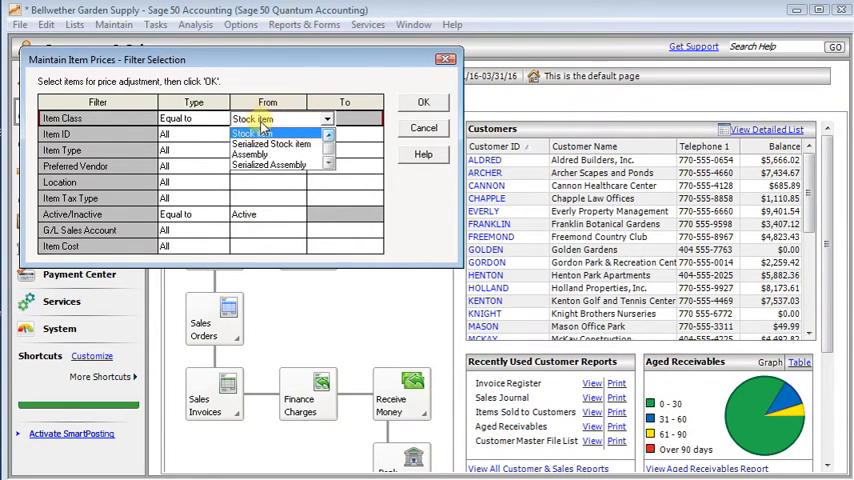
pyautogui.click(423, 101)
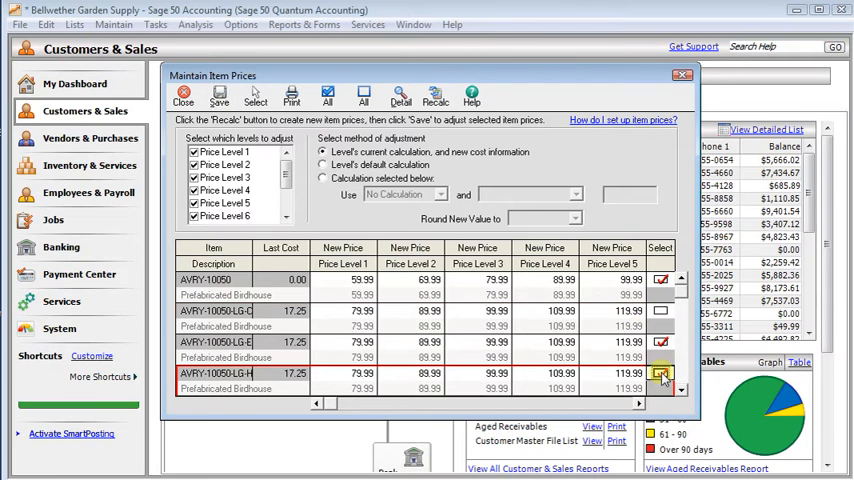
# Step: Mark the fourth birdhouse item for price adjustment
pyautogui.click(661, 373)
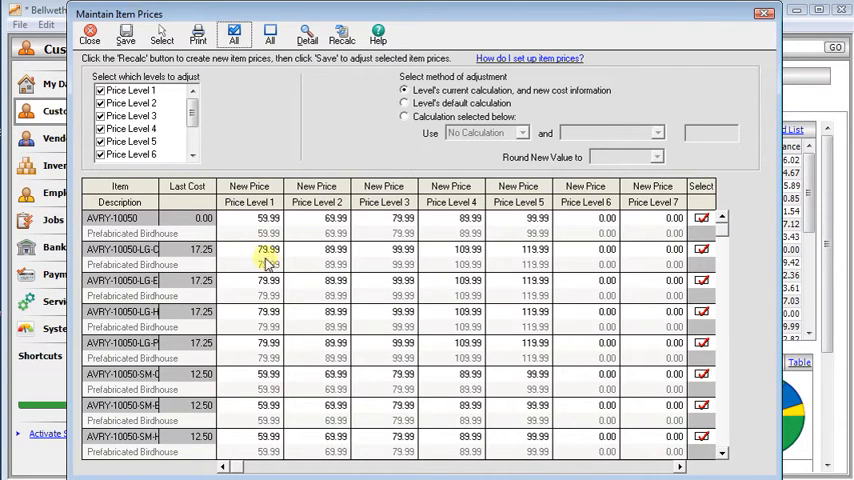
# Step: Scroll the price level list and untick an unused higher price level
pyautogui.scroll(-3)
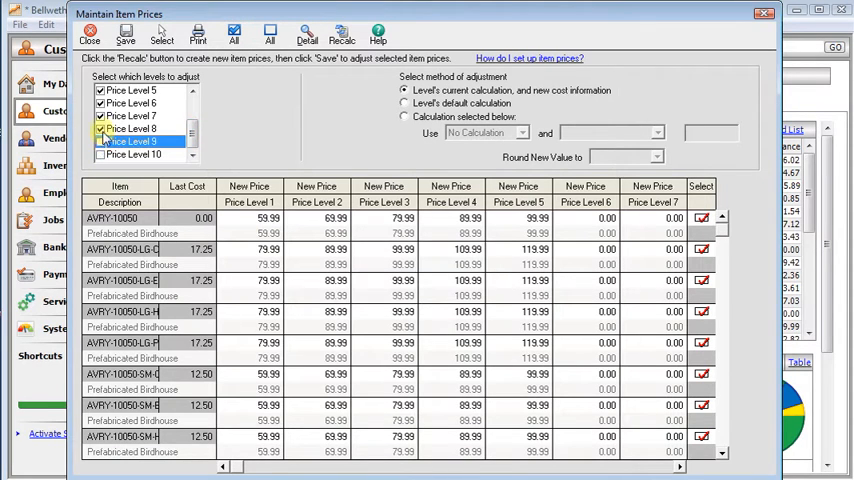
pyautogui.click(130, 115)
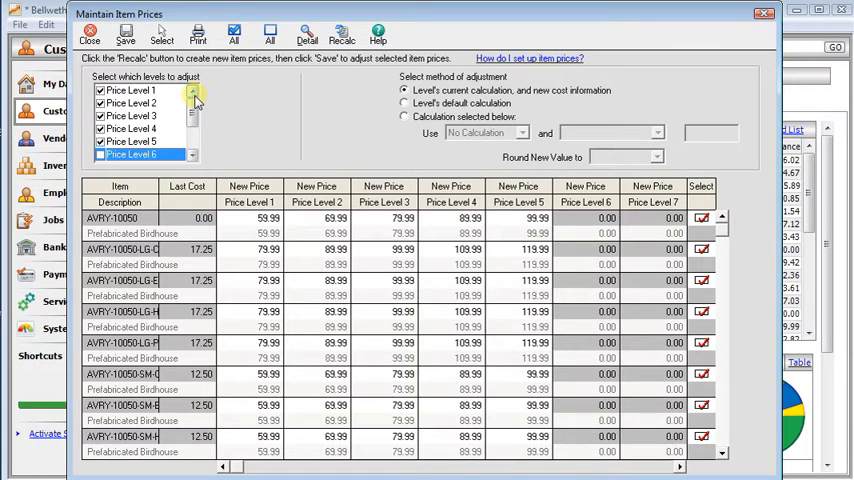
pyautogui.moveTo(165, 100)
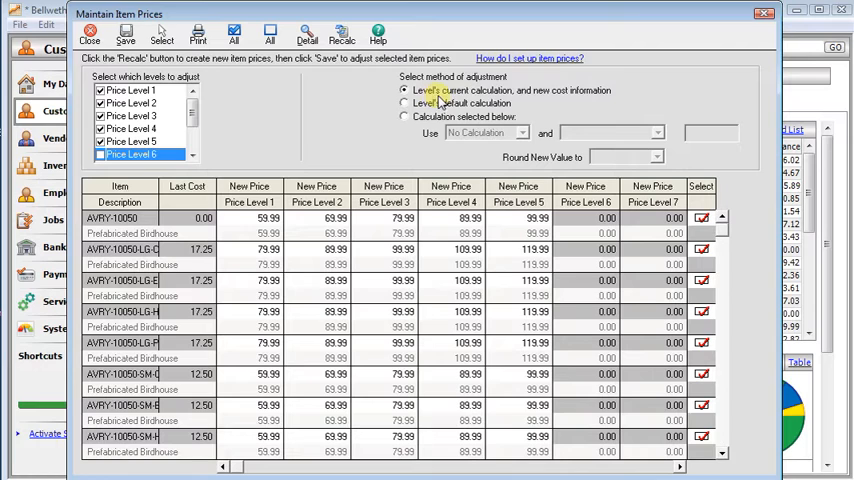
pyautogui.moveTo(557, 103)
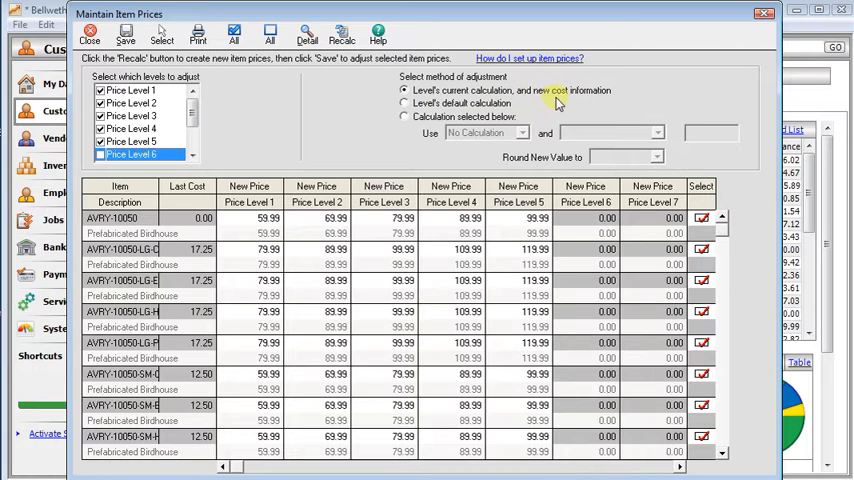
pyautogui.moveTo(578, 103)
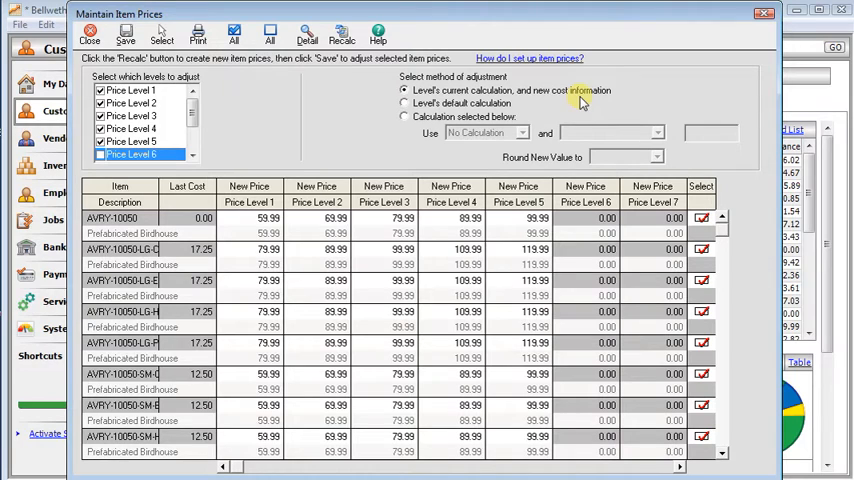
pyautogui.moveTo(168, 265)
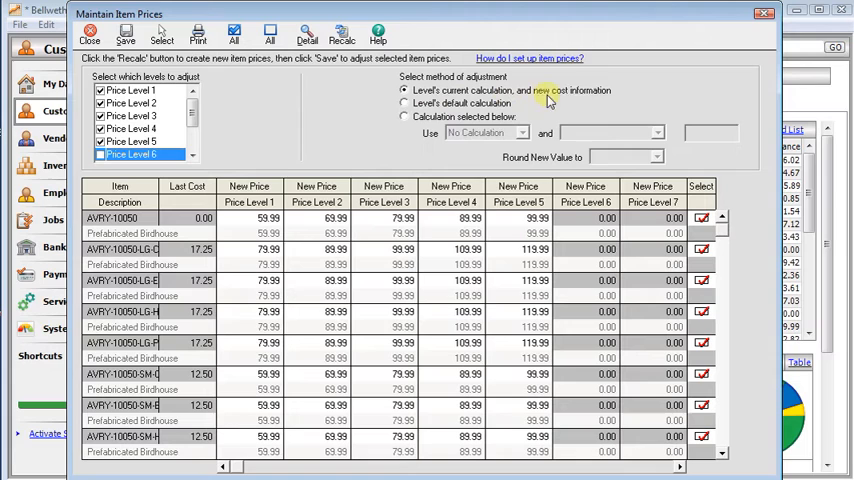
pyautogui.moveTo(548, 92)
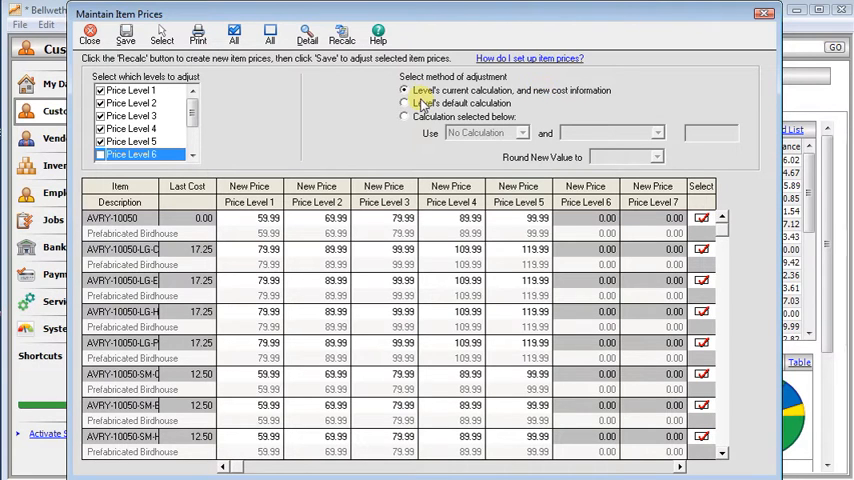
pyautogui.click(404, 103)
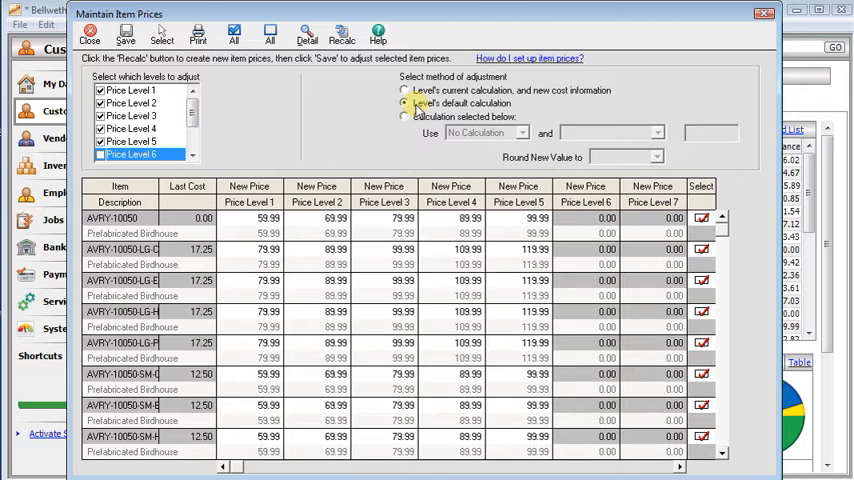
pyautogui.click(404, 103)
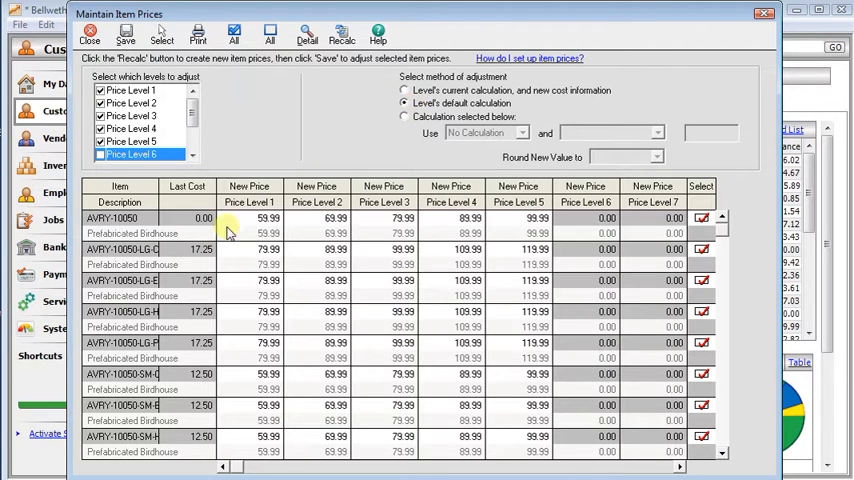
pyautogui.click(404, 103)
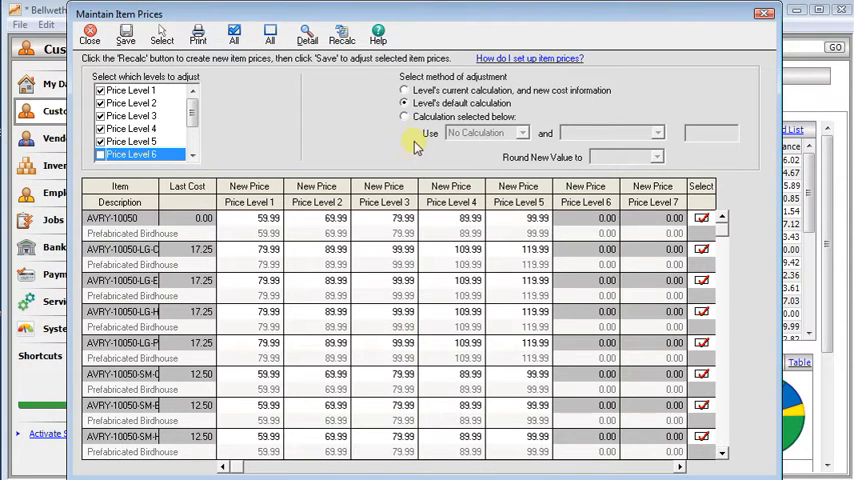
pyautogui.click(403, 117)
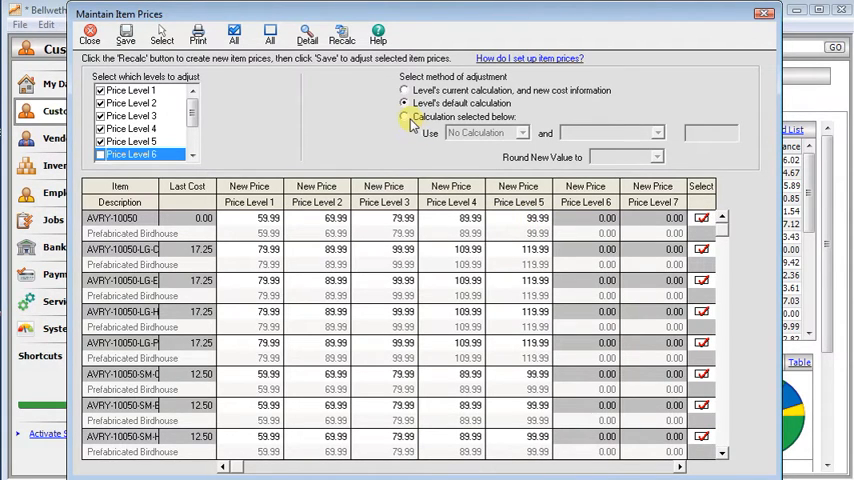
# Step: Use a custom calculation based on Current Price, increased by percent
pyautogui.click(404, 116)
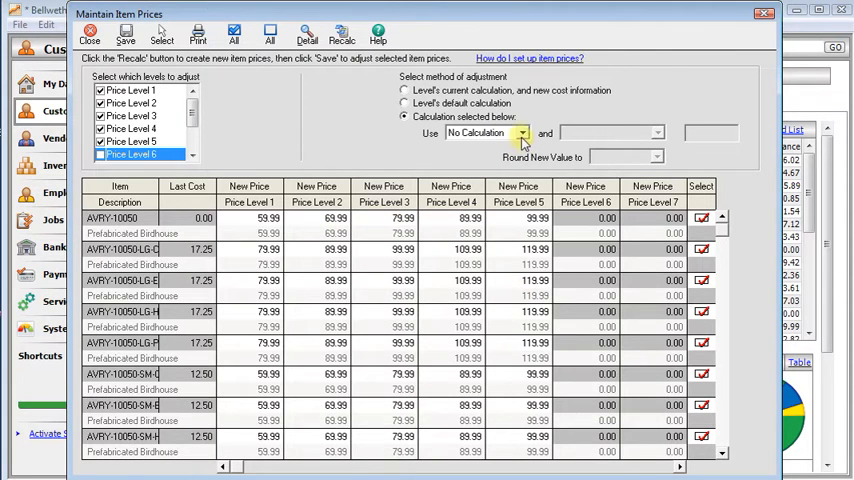
pyautogui.click(521, 133)
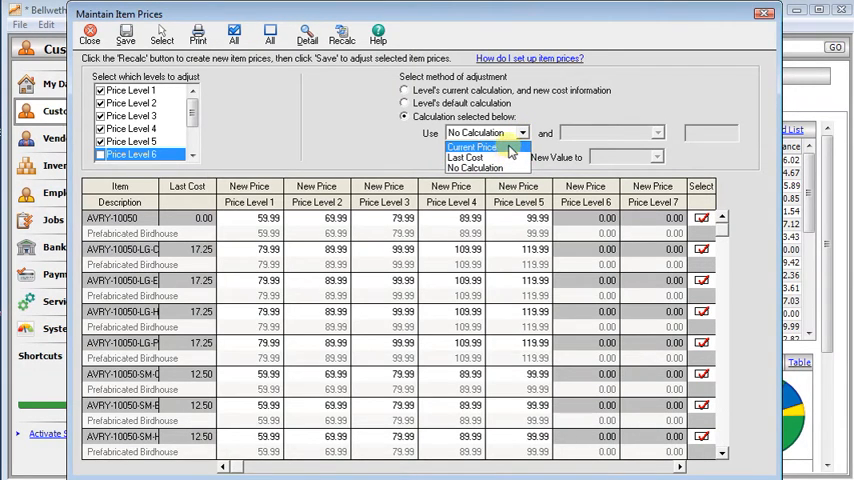
pyautogui.click(472, 147)
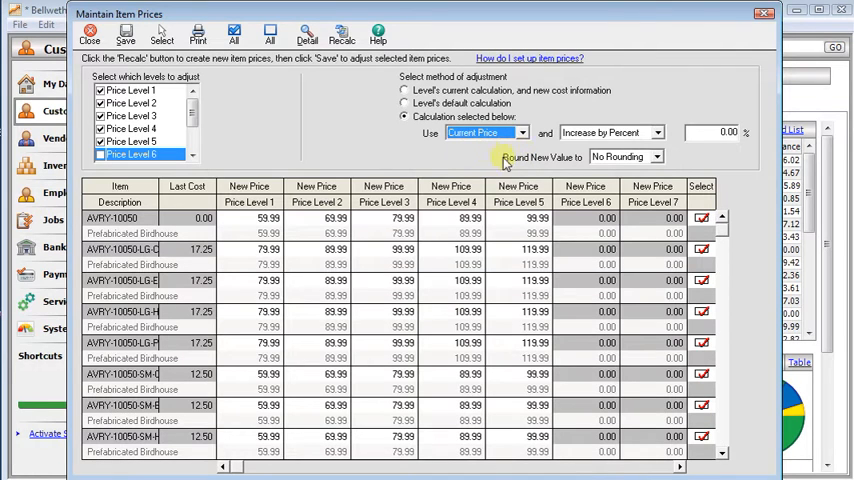
pyautogui.click(655, 132)
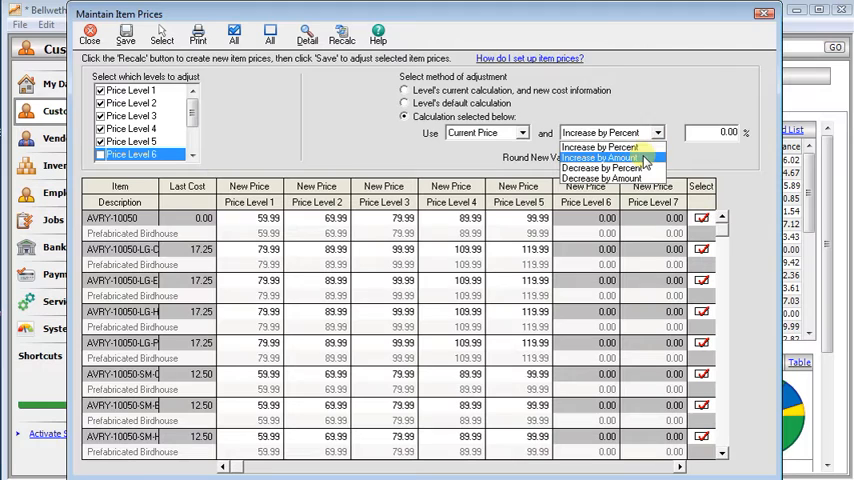
pyautogui.moveTo(600, 178)
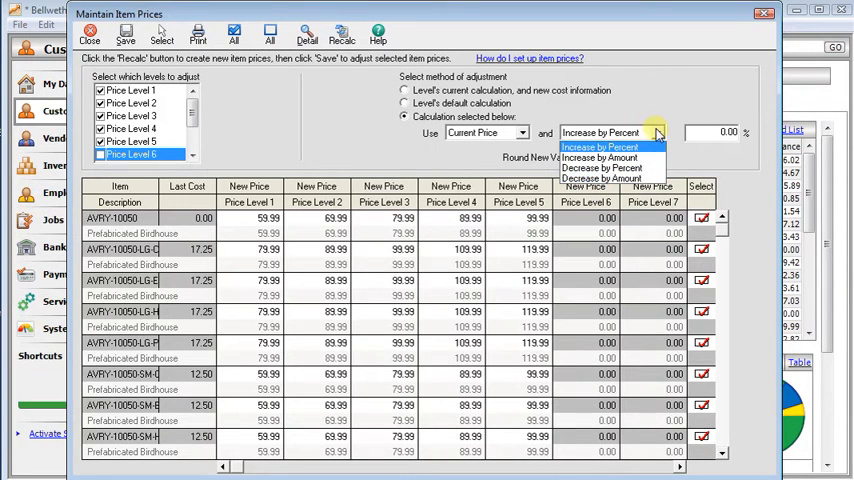
pyautogui.click(600, 147)
pyautogui.write('5')
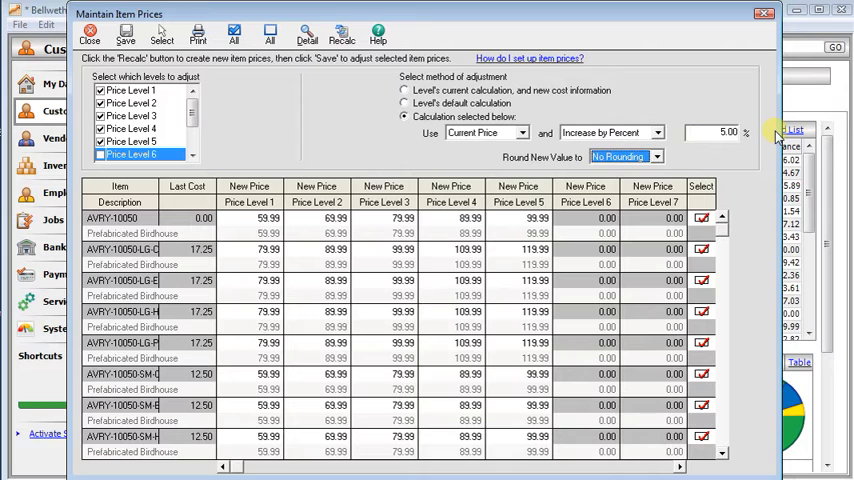
pyautogui.moveTo(785, 123)
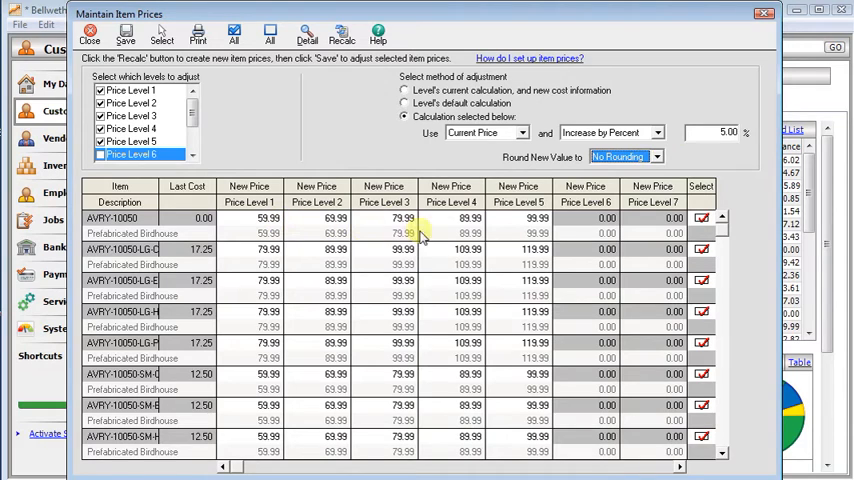
# Step: Round new prices to Specific Cent .99
pyautogui.click(654, 157)
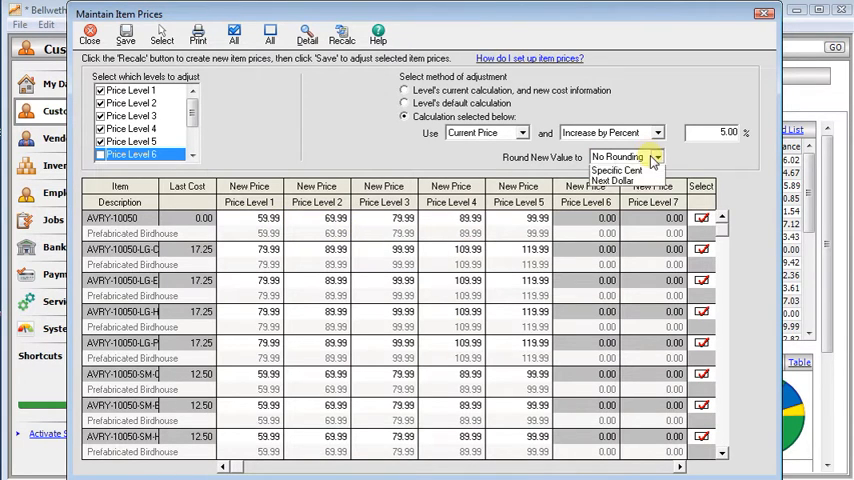
pyautogui.click(616, 170)
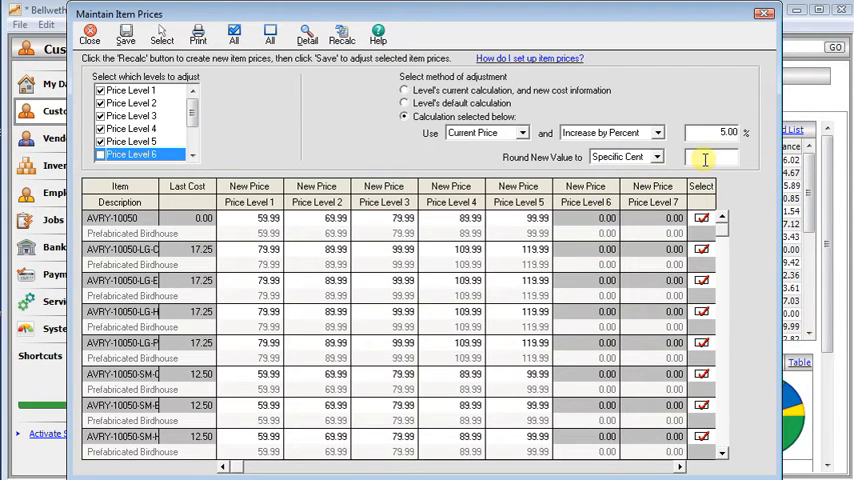
pyautogui.write('.99')
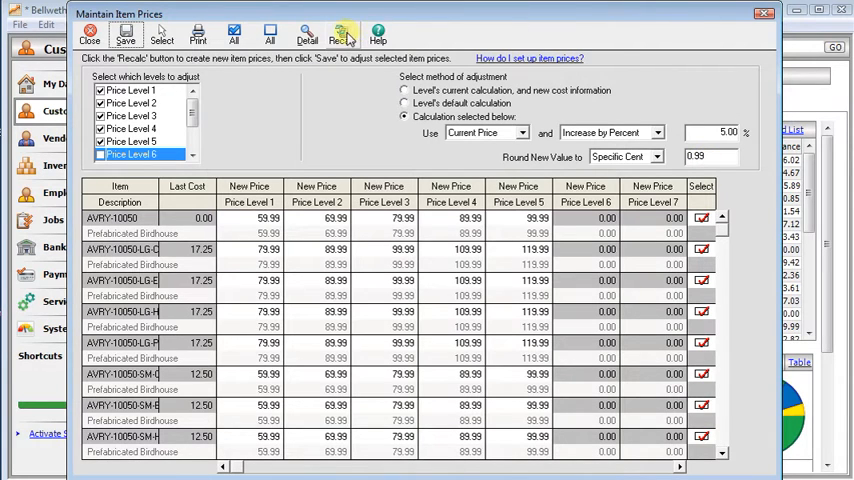
# Step: Recalculate new prices at 5%, then again at a 6% increase
pyautogui.click(342, 33)
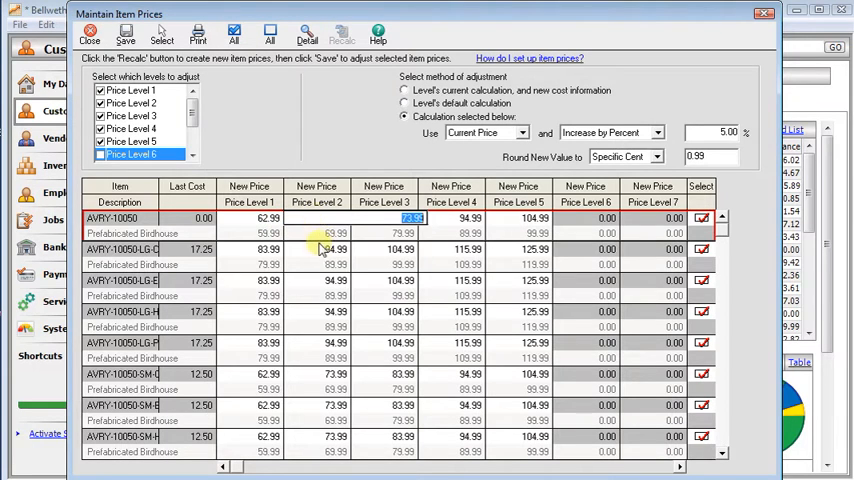
pyautogui.click(383, 249)
pyautogui.write('6')
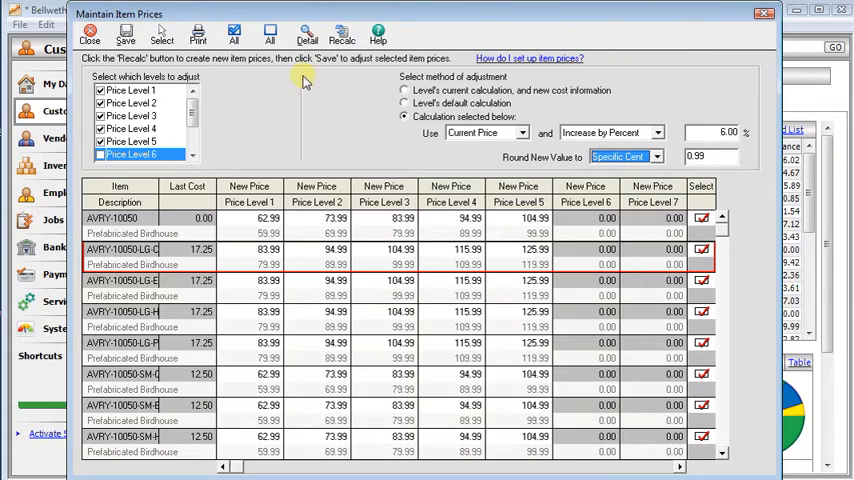
pyautogui.click(341, 35)
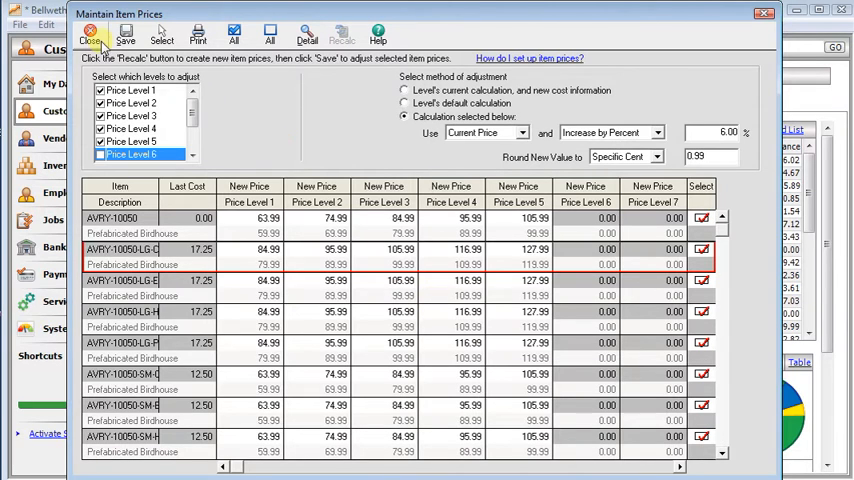
pyautogui.moveTo(92, 33)
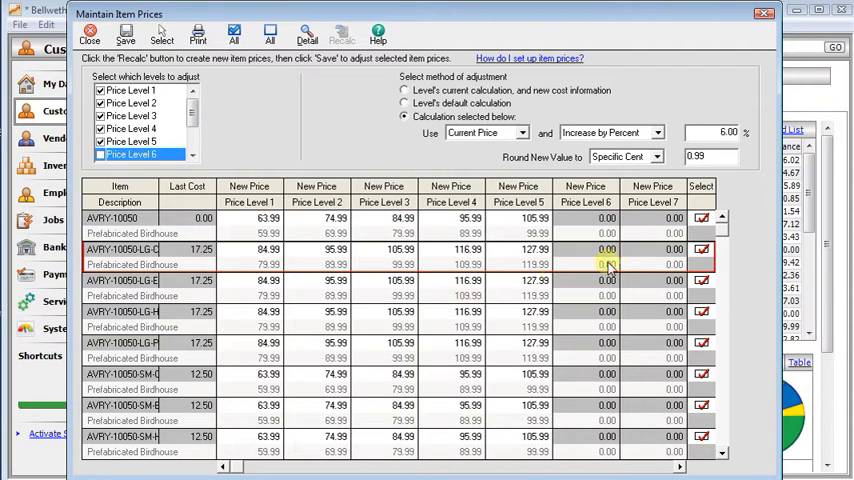
# Step: Replace the percentage and recalculate new prices at a 5% increase
pyautogui.tripleClick(706, 132)
pyautogui.write('5')
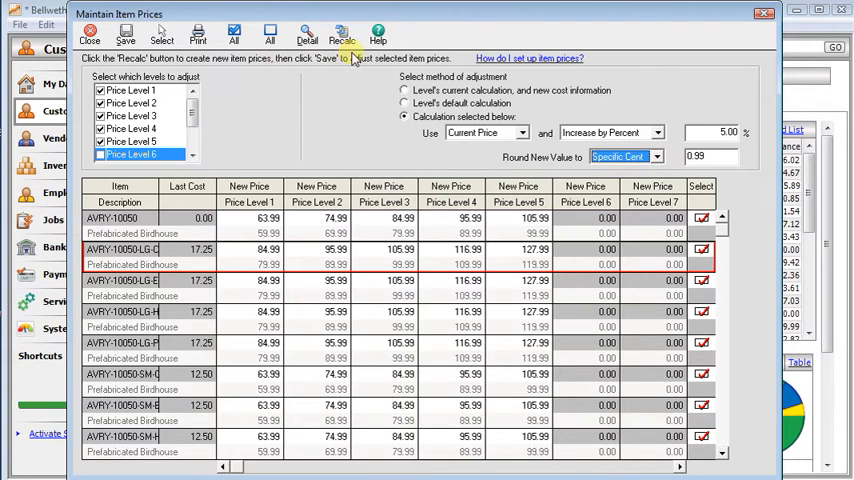
pyautogui.click(341, 33)
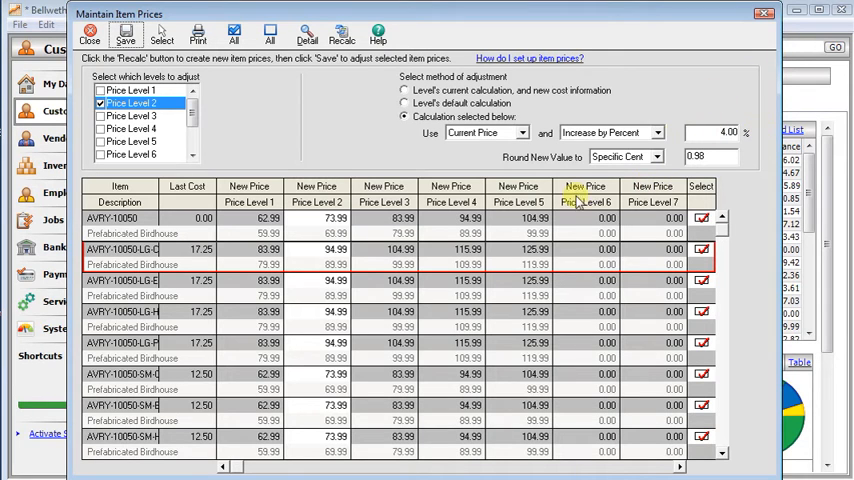
# Step: Recalculate Level 2 at 4% (.98) and Level 3 at 3% (.97), then open Print
pyautogui.click(341, 33)
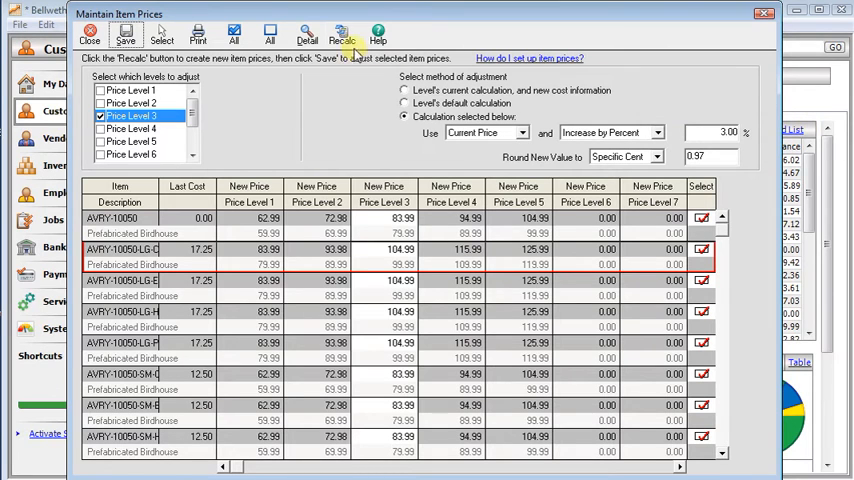
pyautogui.click(342, 33)
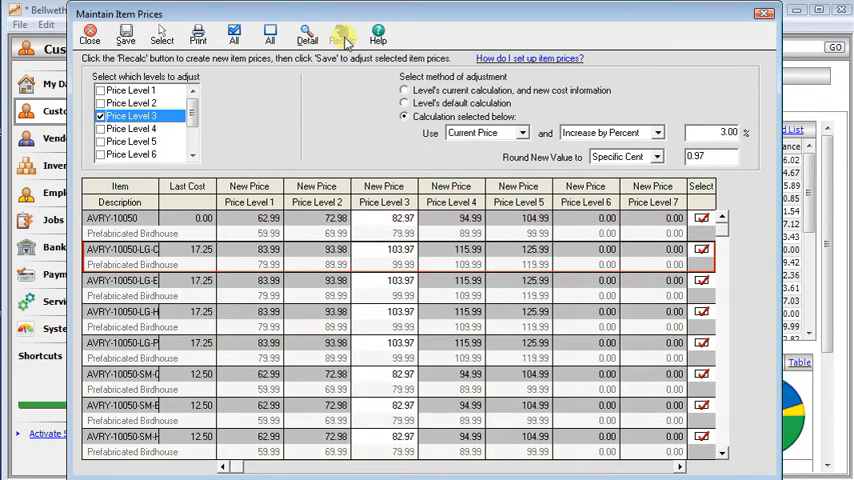
pyautogui.click(341, 33)
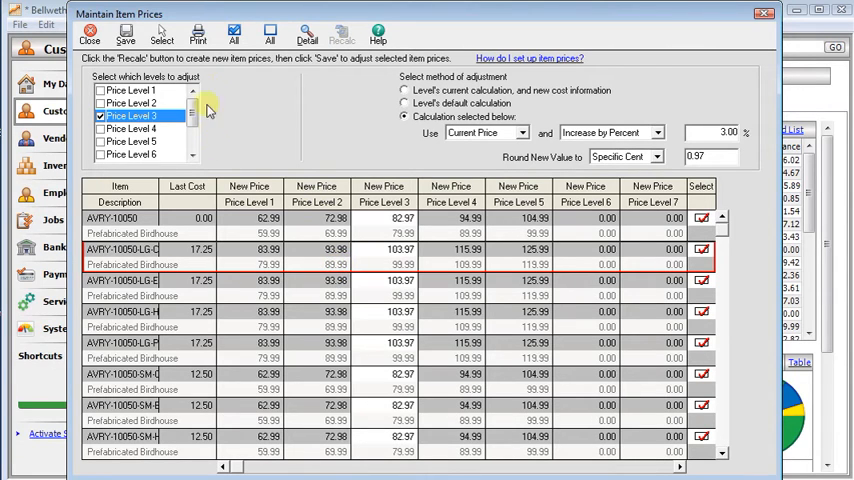
pyautogui.click(197, 33)
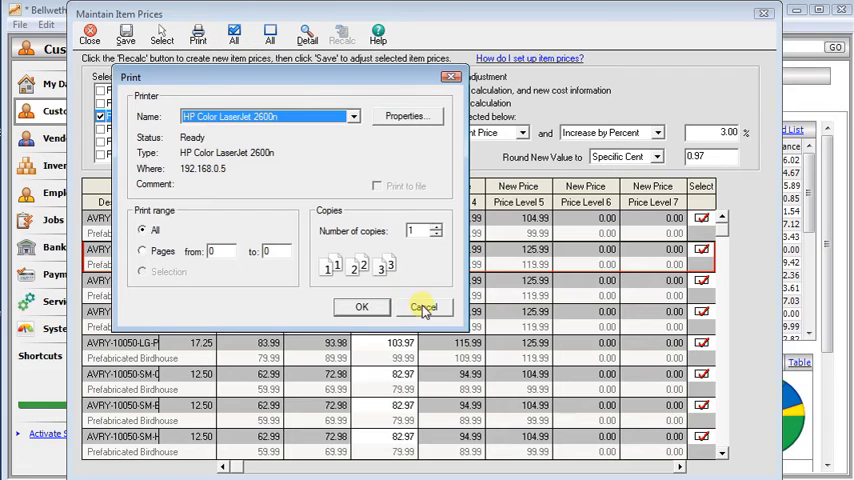
# Step: Cancel the Print dialog to return to the price grid
pyautogui.click(422, 306)
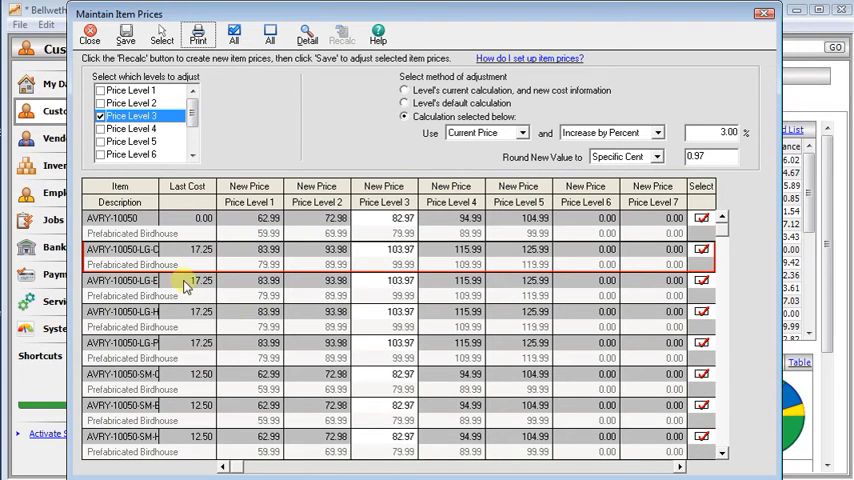
pyautogui.moveTo(307, 311)
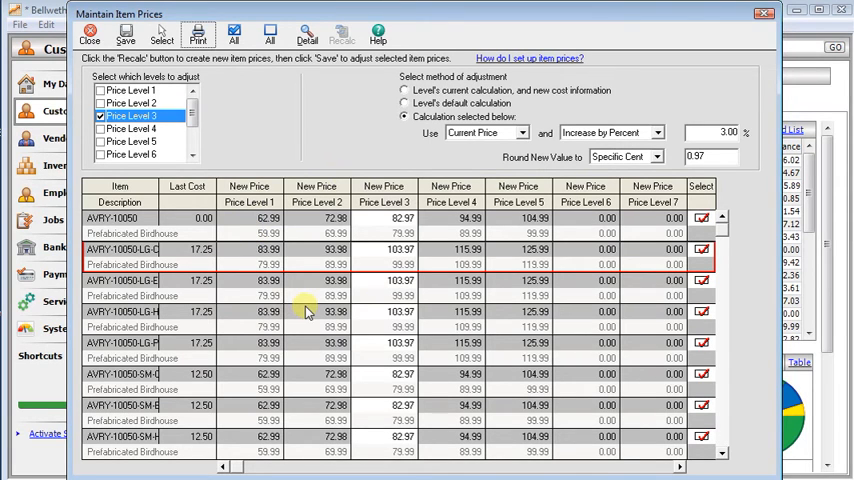